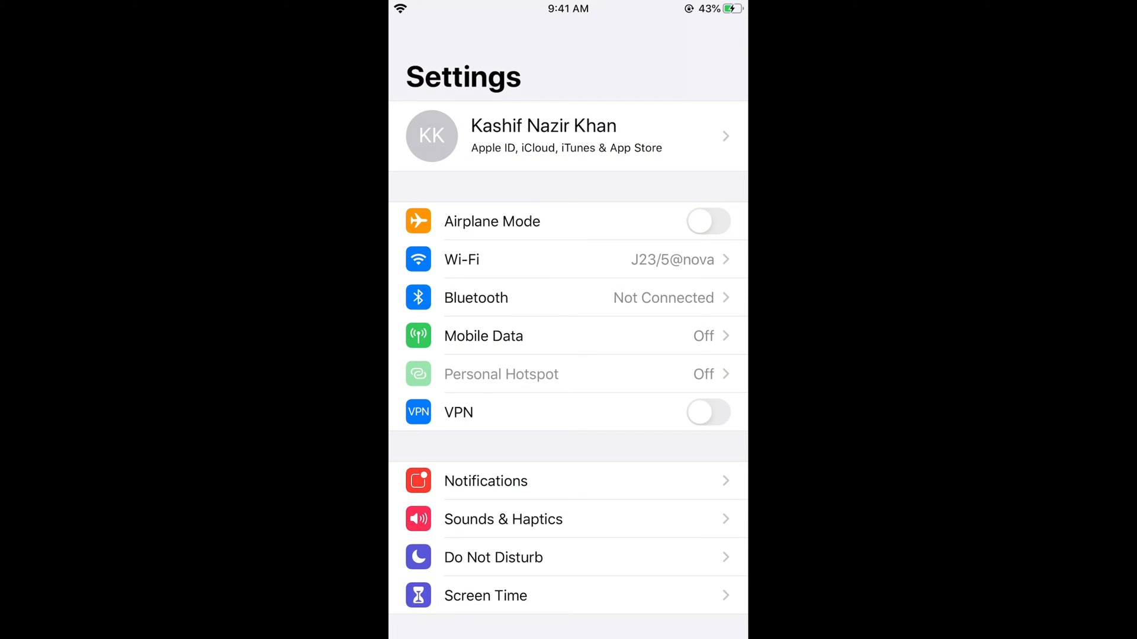
- Scroll down the Settings list to reach and open the Safari settings
{"action": "scroll", "scroll_direction": "down", "scroll_amount": 3}
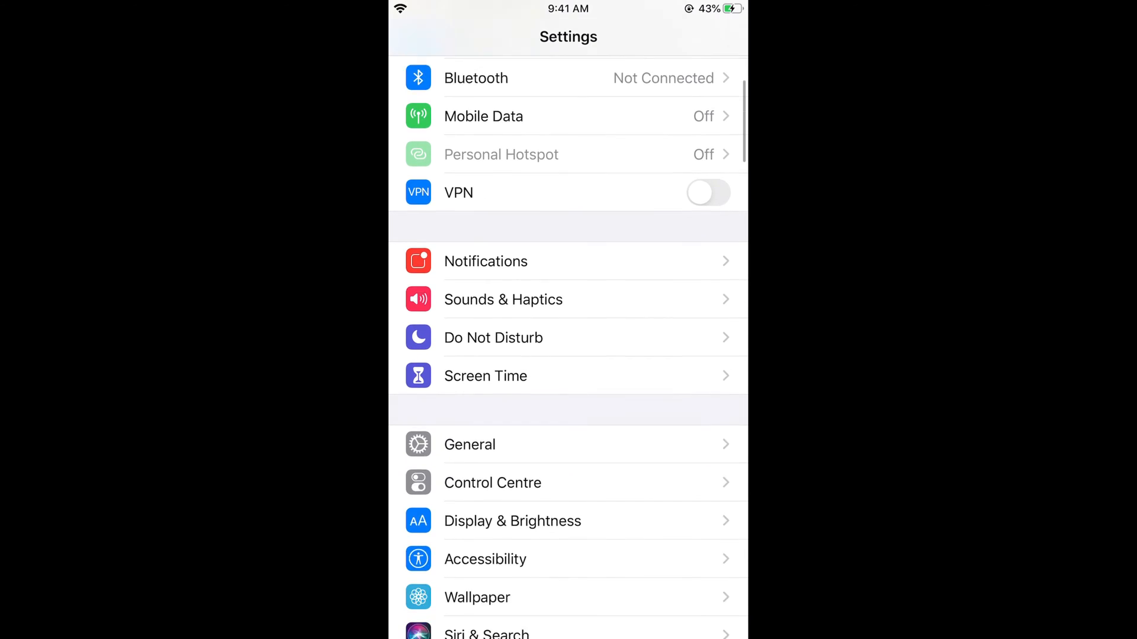
{"action": "scroll", "scroll_direction": "down", "scroll_amount": 3}
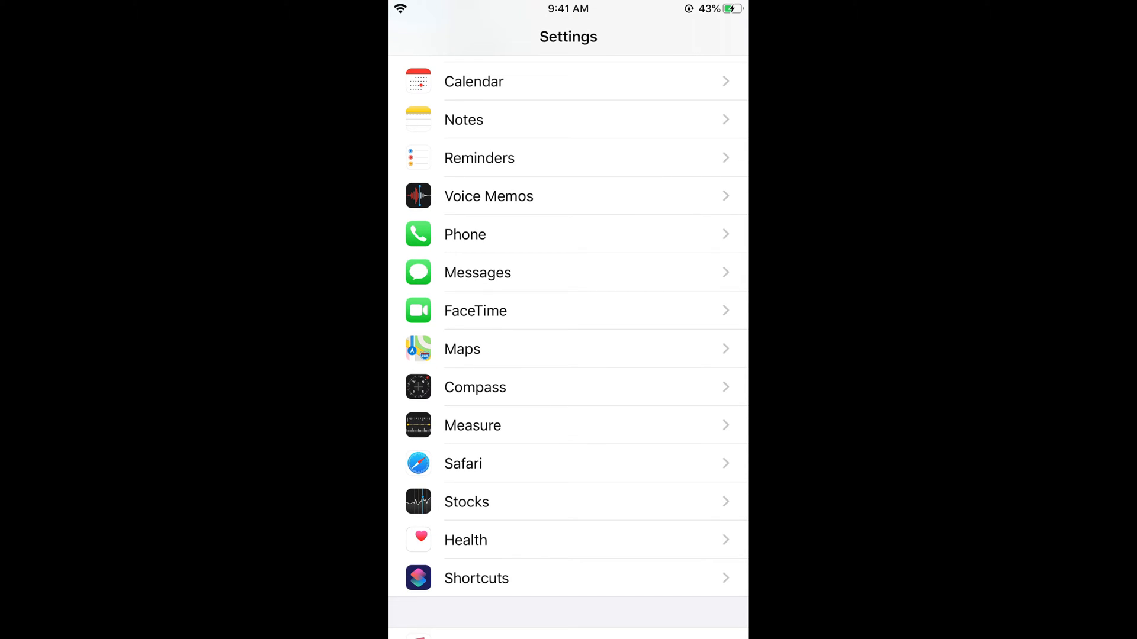
{"action": "scroll", "scroll_direction": "down", "scroll_amount": 3}
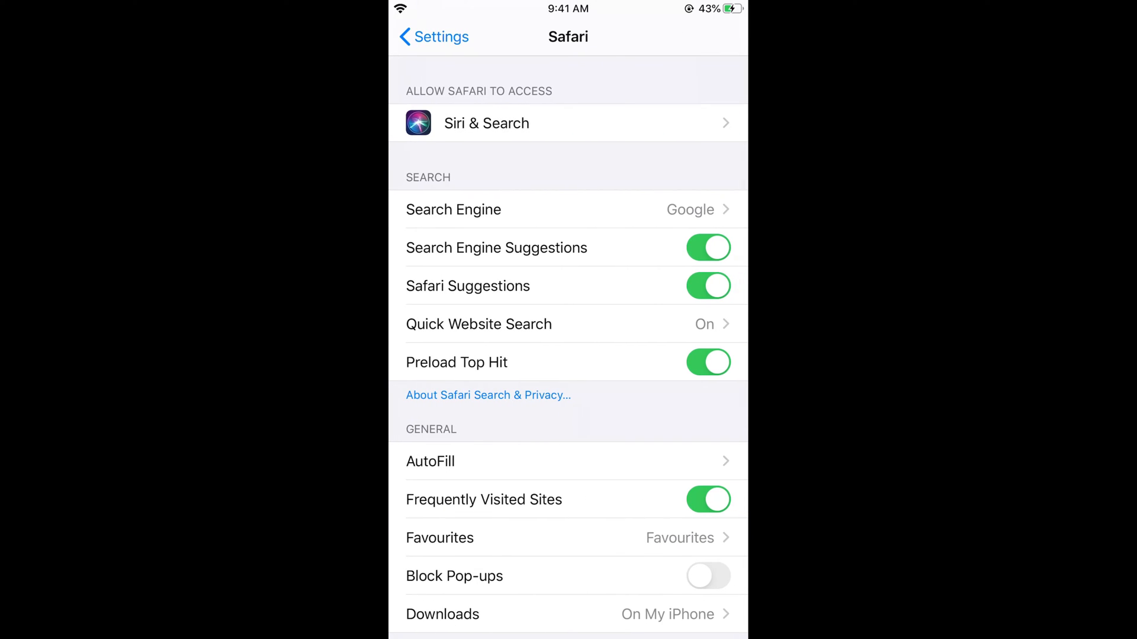
- Clear Safari's history and website data and return to the home screen
{"action": "scroll", "scroll_direction": "down", "scroll_amount": 3}
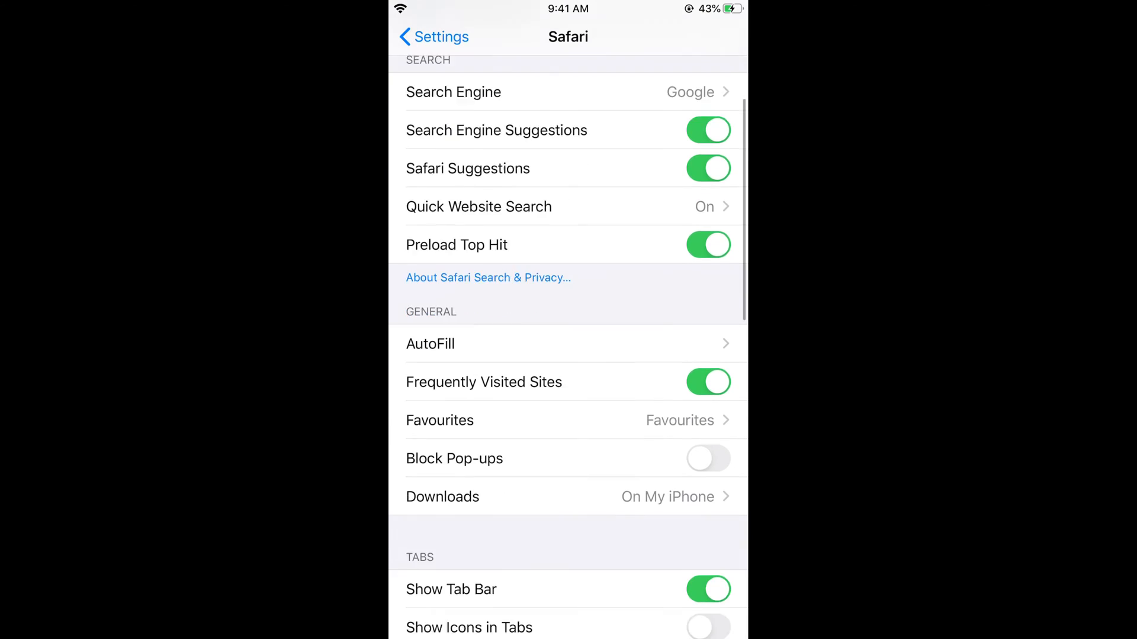
{"action": "scroll", "scroll_direction": "down", "scroll_amount": 3}
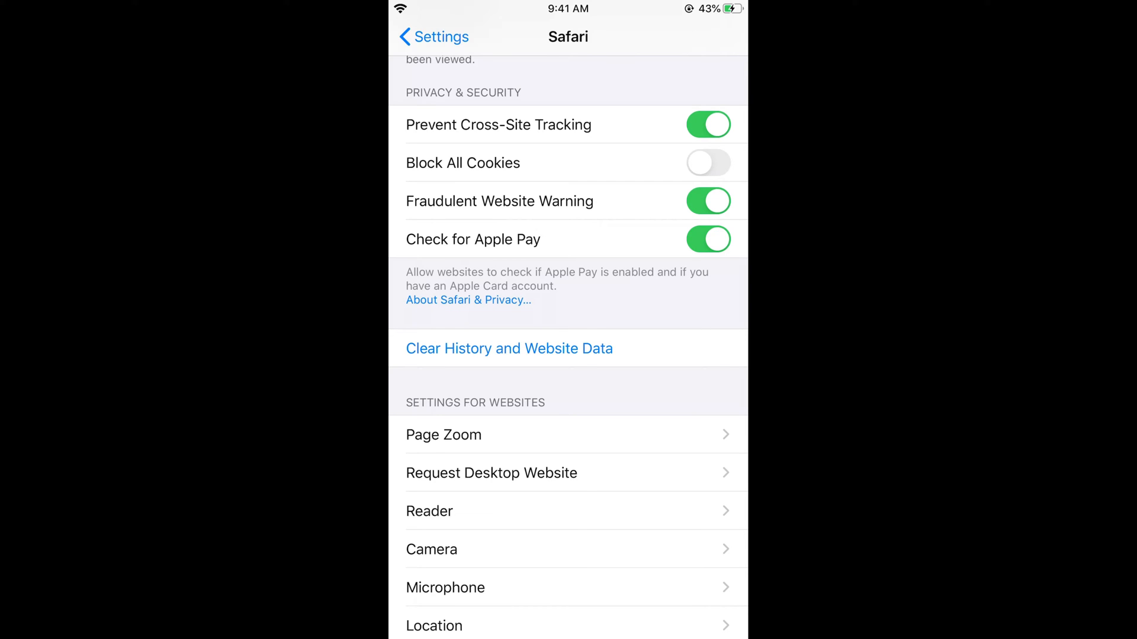
{"action": "left_click", "coordinate": [509, 348]}
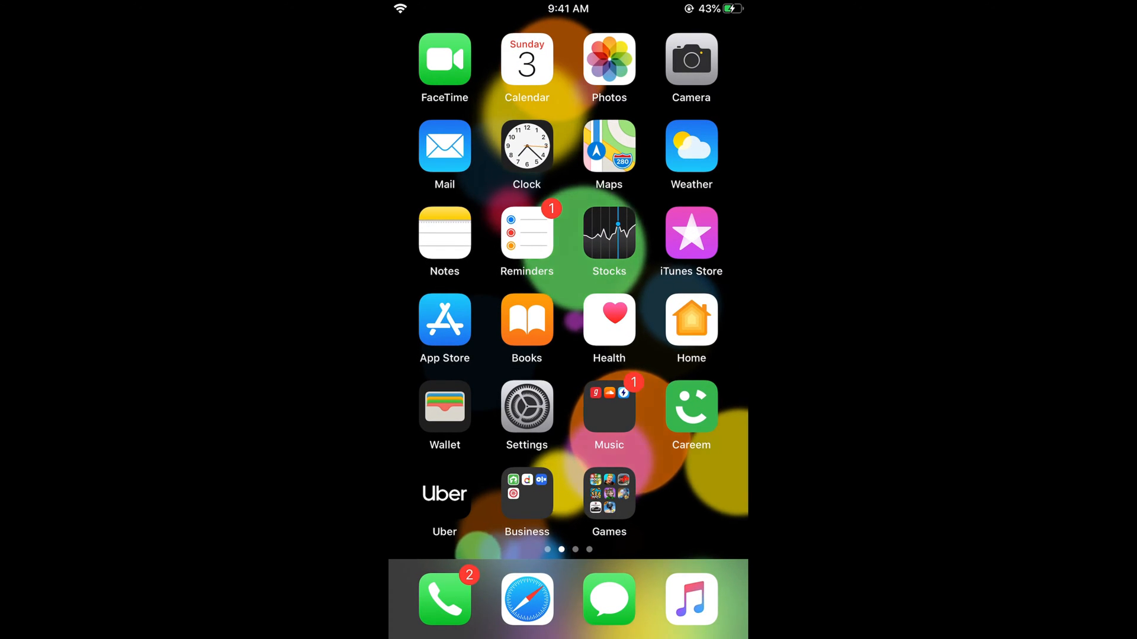
- Open Chrome's History and reach the Clear Browsing Data screen
{"action": "scroll", "scroll_direction": "left", "scroll_amount": 3}
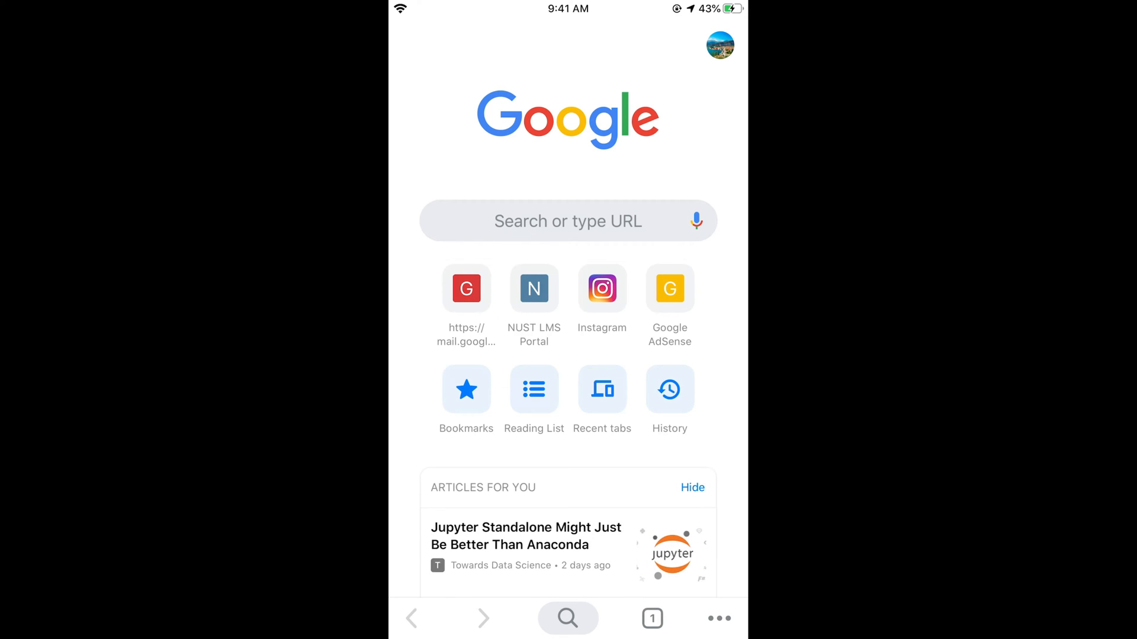
{"action": "left_click", "coordinate": [718, 619]}
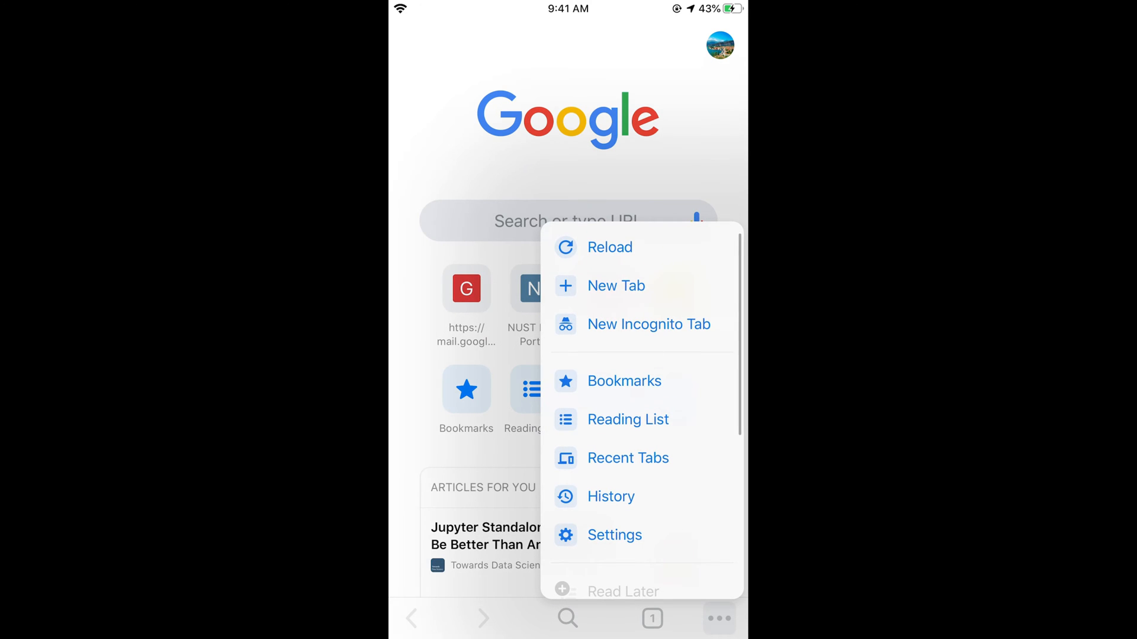
{"action": "left_click", "coordinate": [610, 496]}
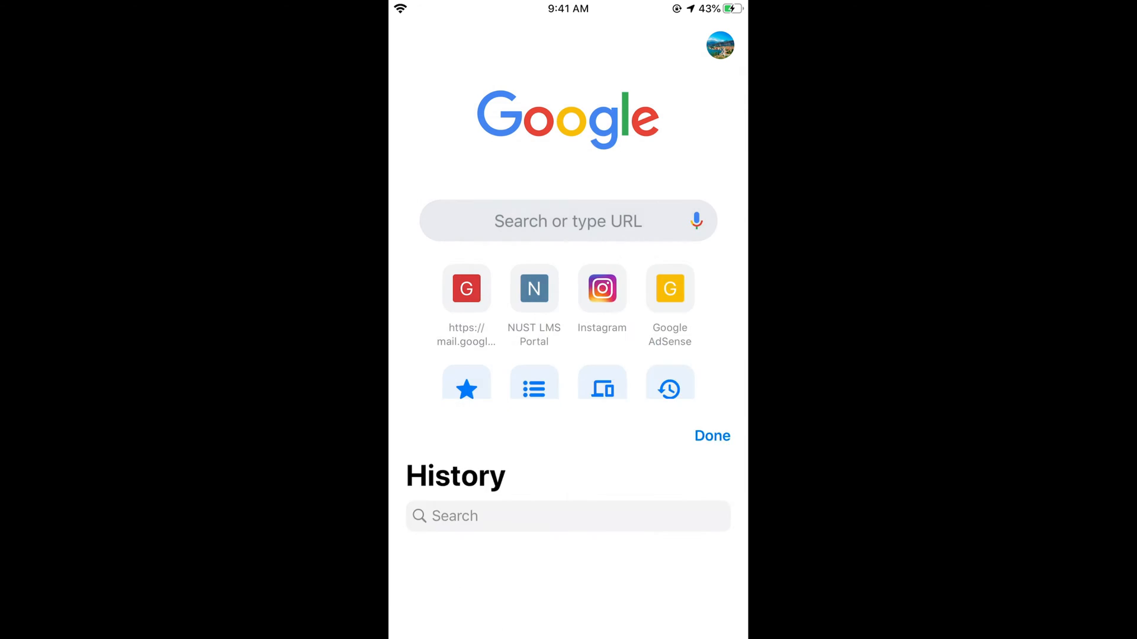
{"action": "scroll", "scroll_direction": "up", "scroll_amount": 3}
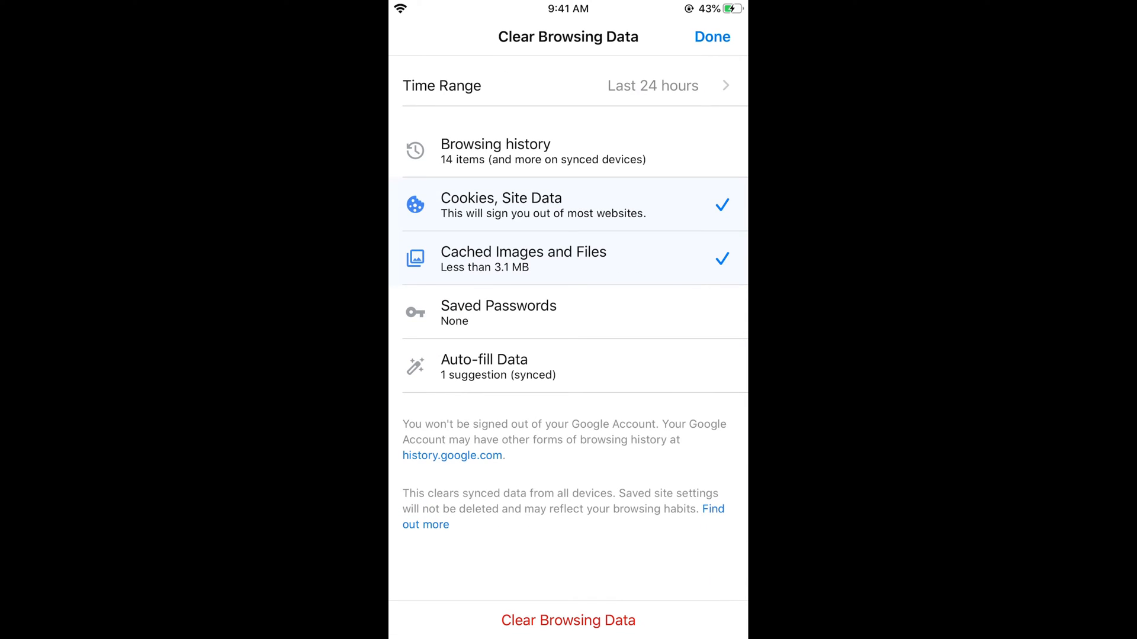
- Clear the last 24 hours of browsing history, cookies and cached files, confirming the removal
{"action": "left_click", "coordinate": [573, 151]}
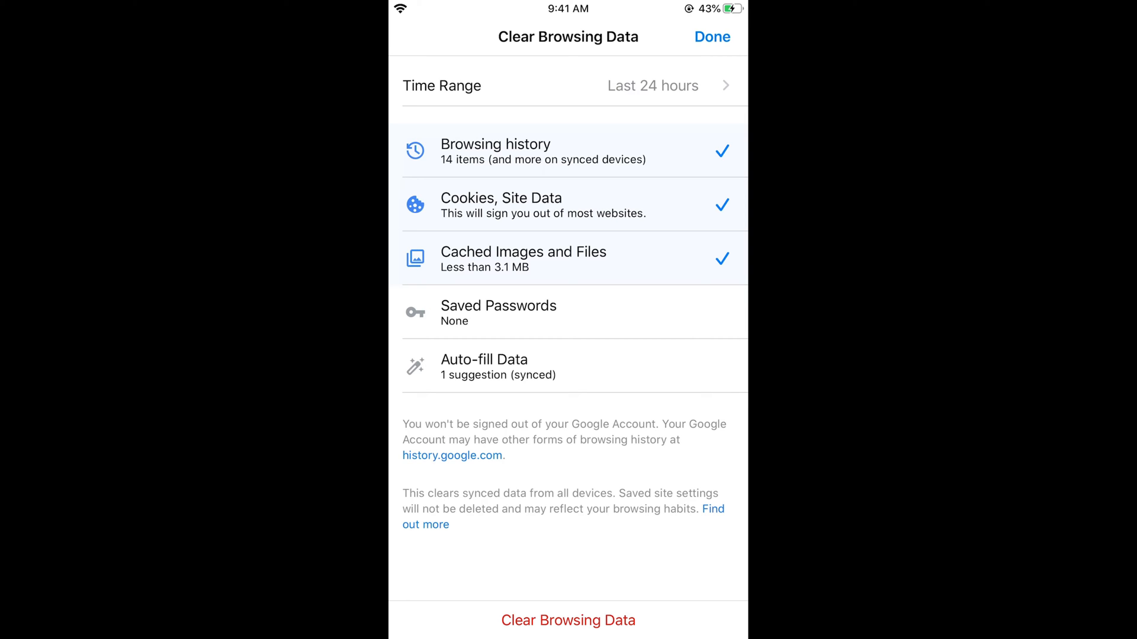
{"action": "left_click", "coordinate": [568, 620]}
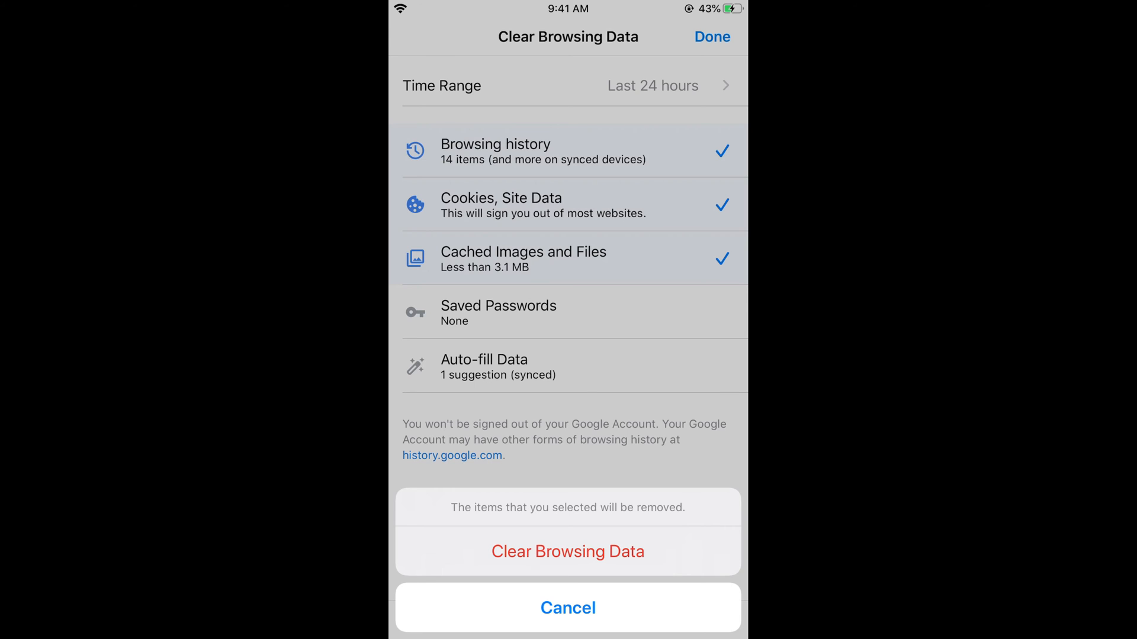
{"action": "left_click", "coordinate": [568, 551]}
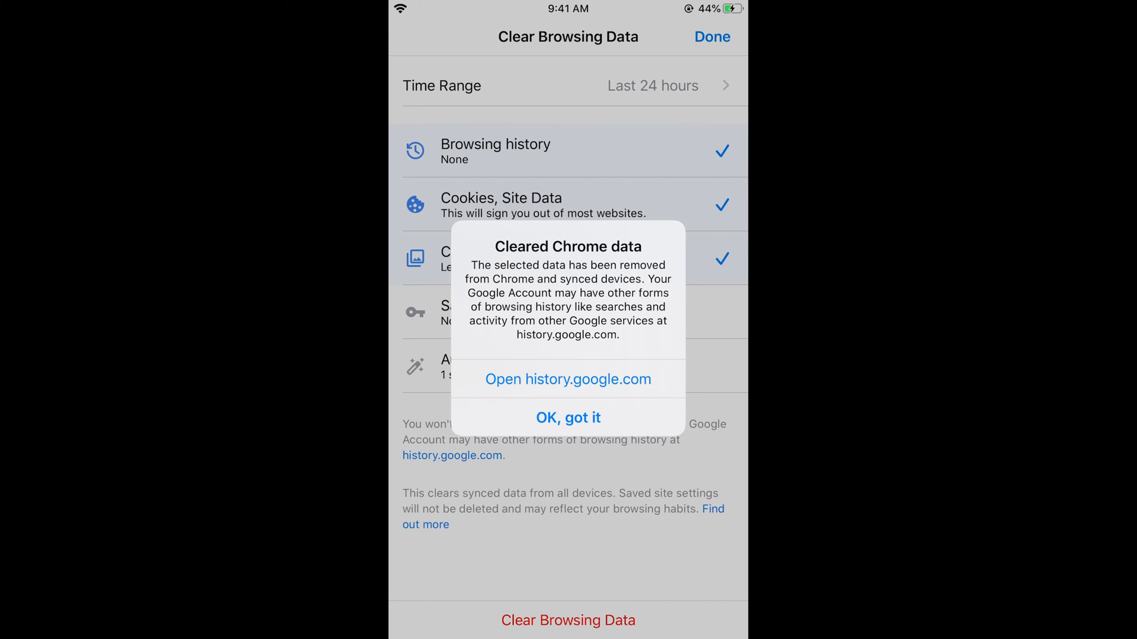
- Open history.google.com from the Cleared Chrome data alert in a new tab
{"action": "left_click", "coordinate": [568, 418]}
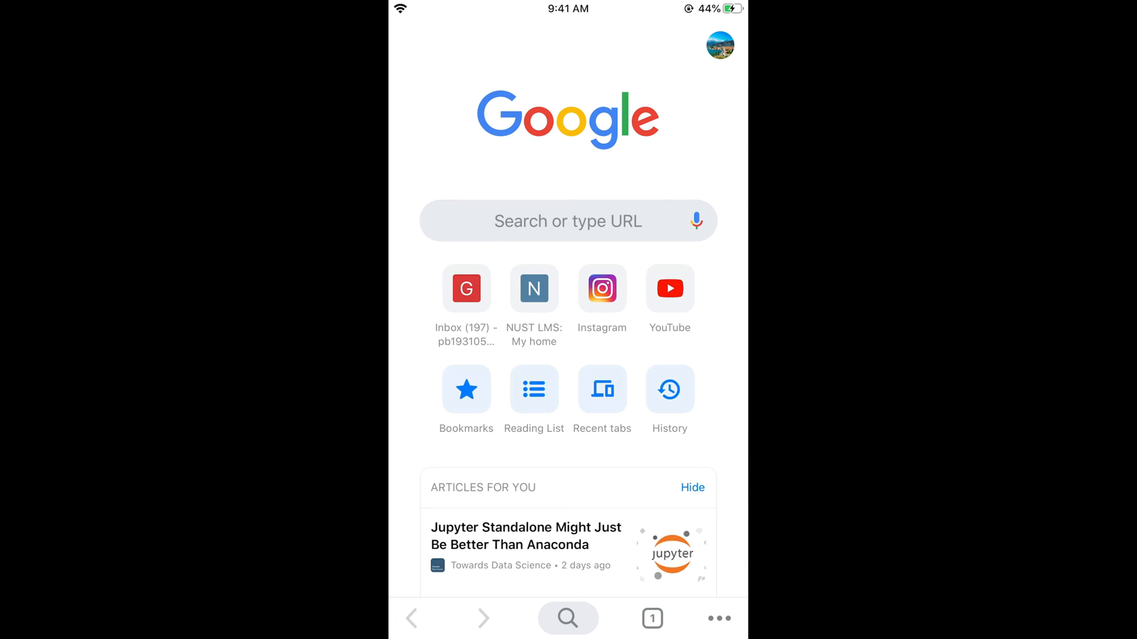
{"action": "left_click", "coordinate": [720, 45]}
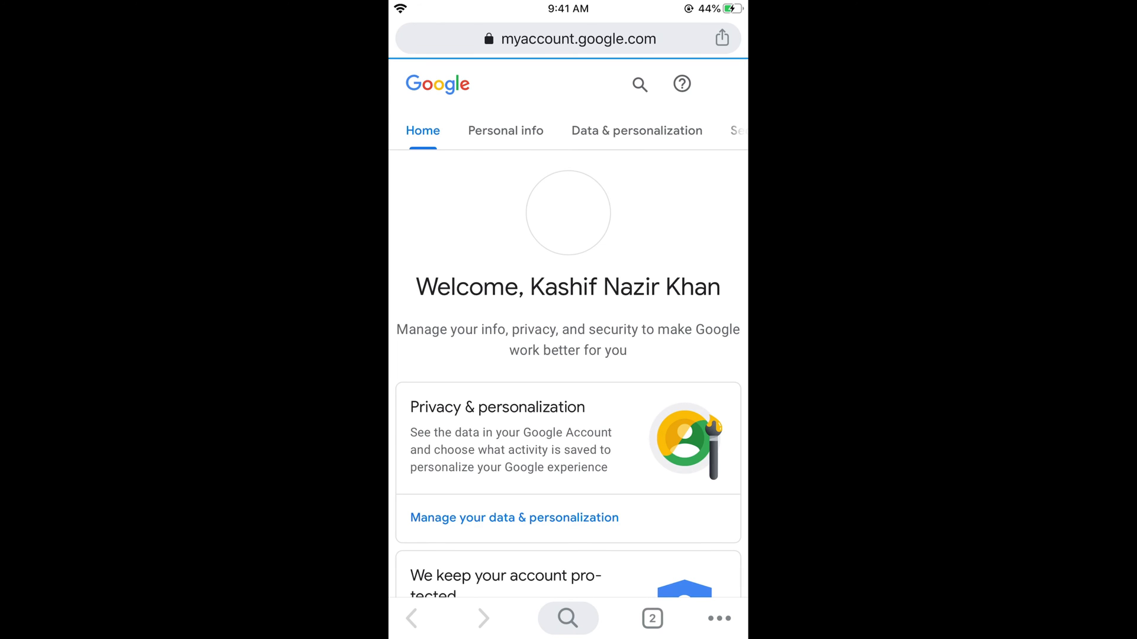